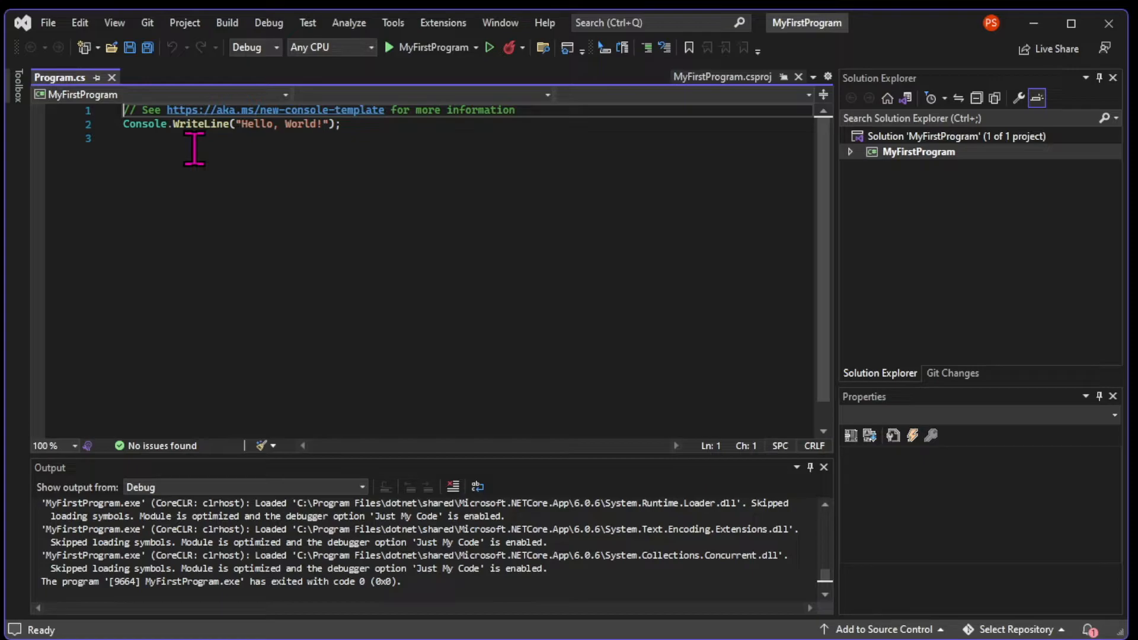
mouse_move(383, 153)
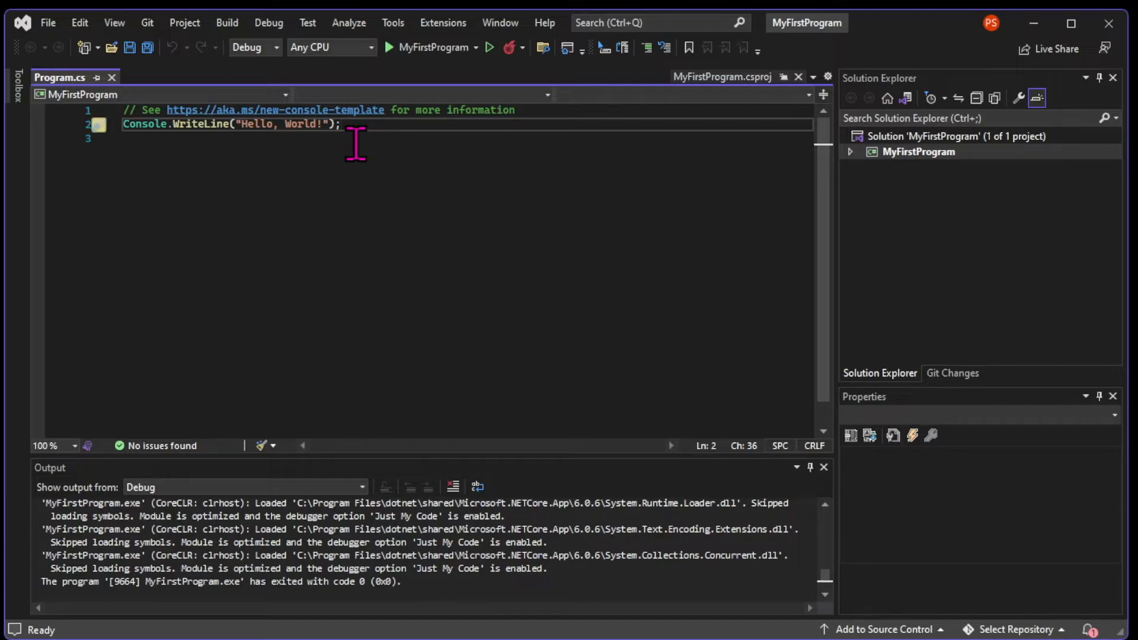
Step: Add Console.ReadLine(); on line 3 below Console.WriteLine, accepting IntelliSense suggestions
text(Console.)
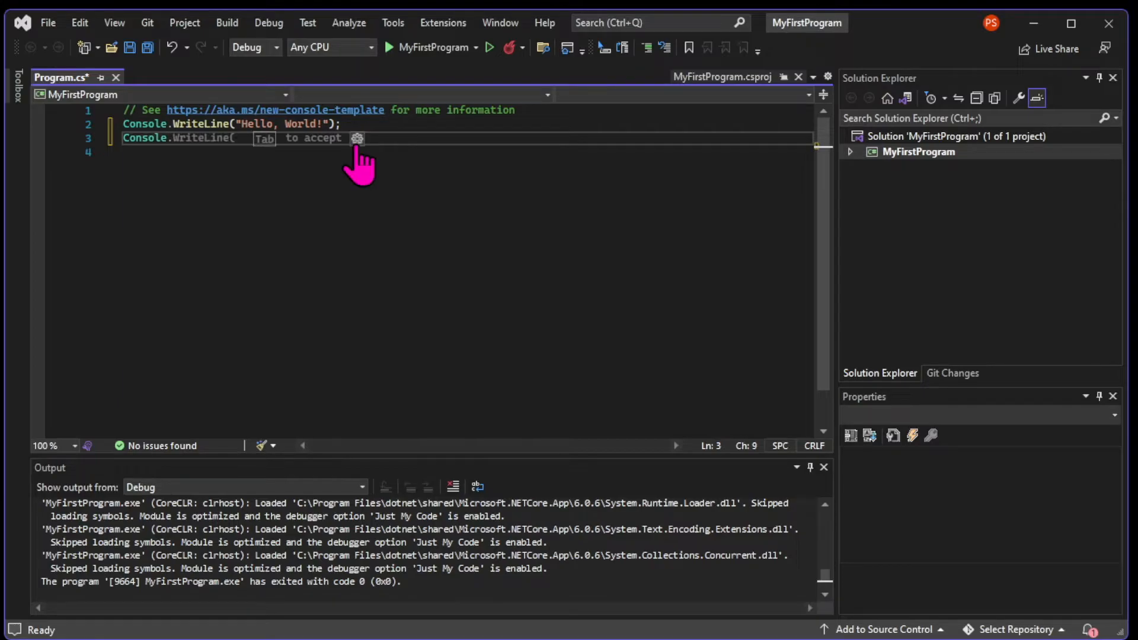
text(()
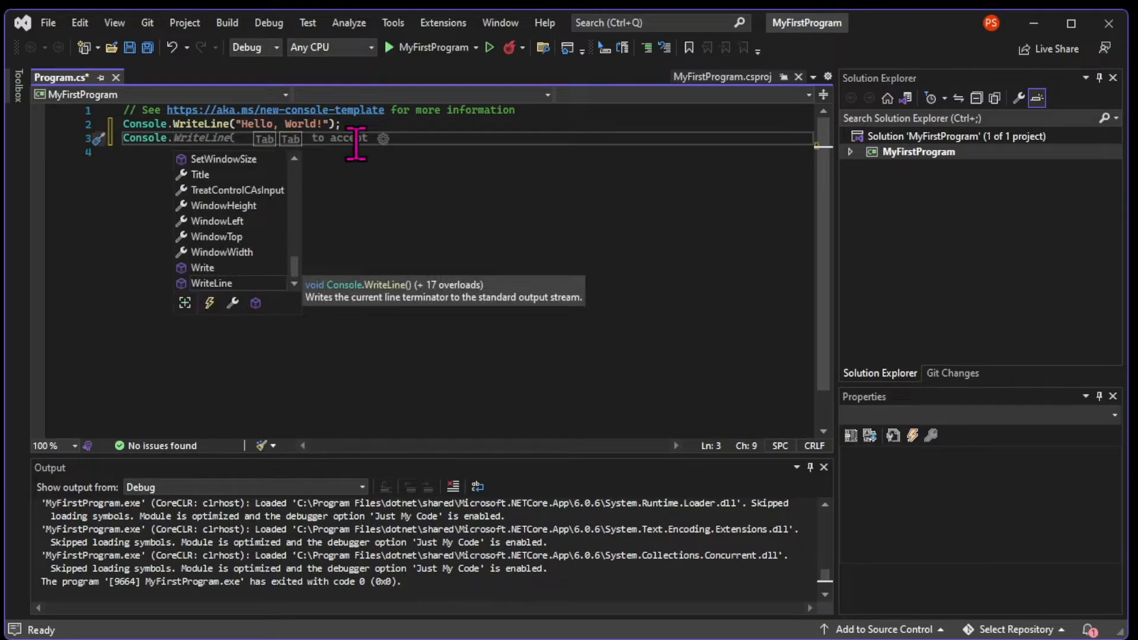
text(ReadLine();)
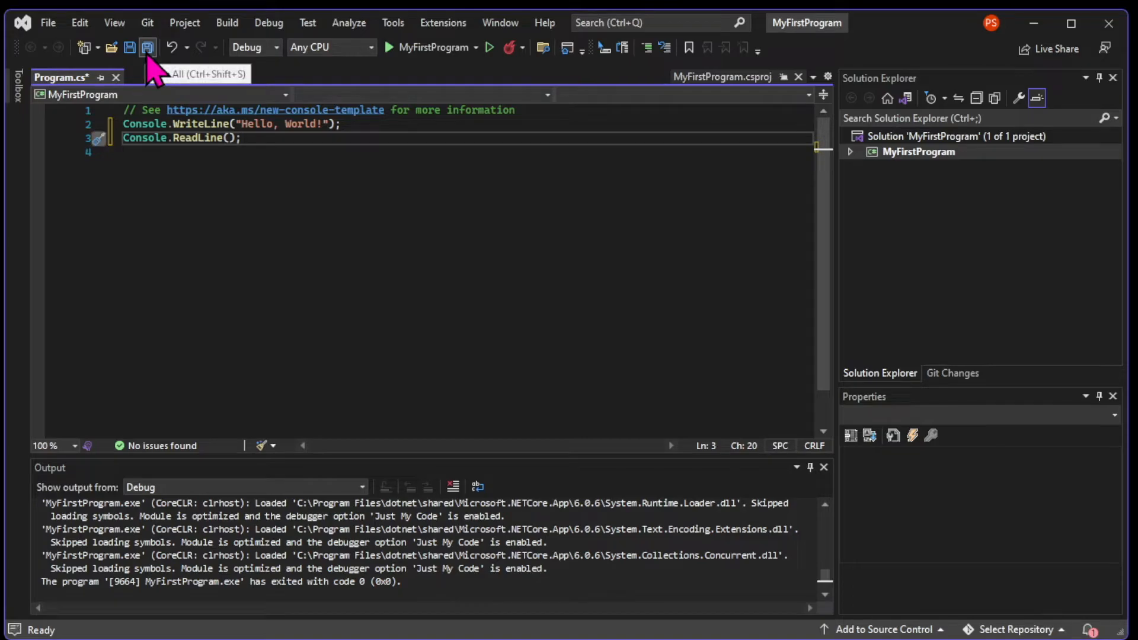
Step: Save all changes to Program.cs and build the project successfully
click(147, 48)
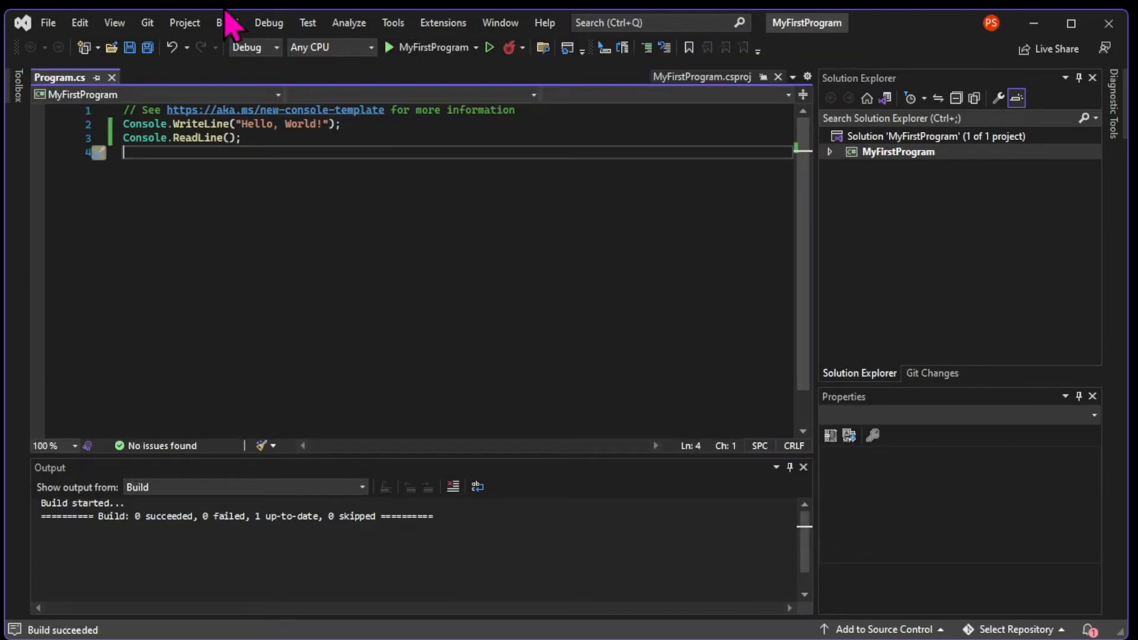
Step: Start a Folder publish profile and set its location to C:\Pablo\FinishedProjects
click(226, 22)
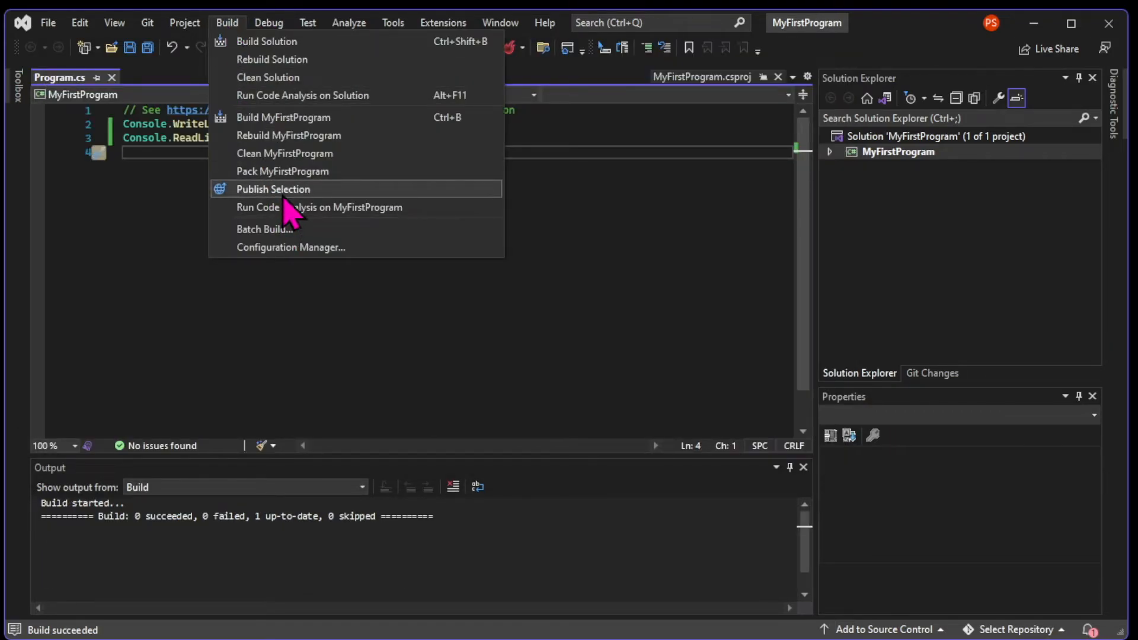
click(272, 189)
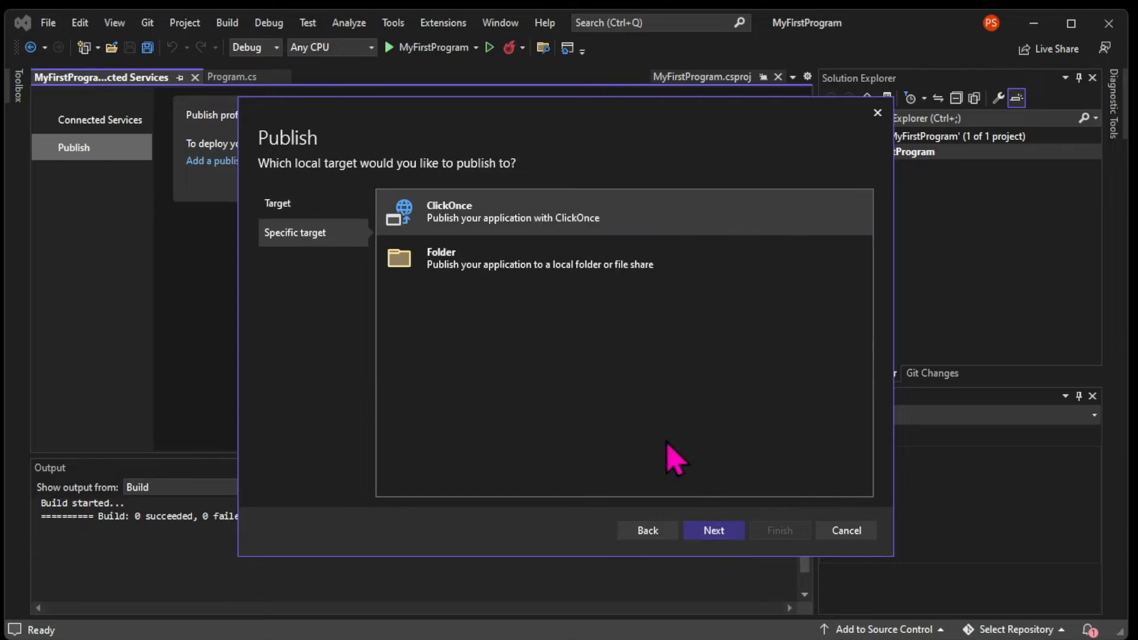
mouse_move(533, 263)
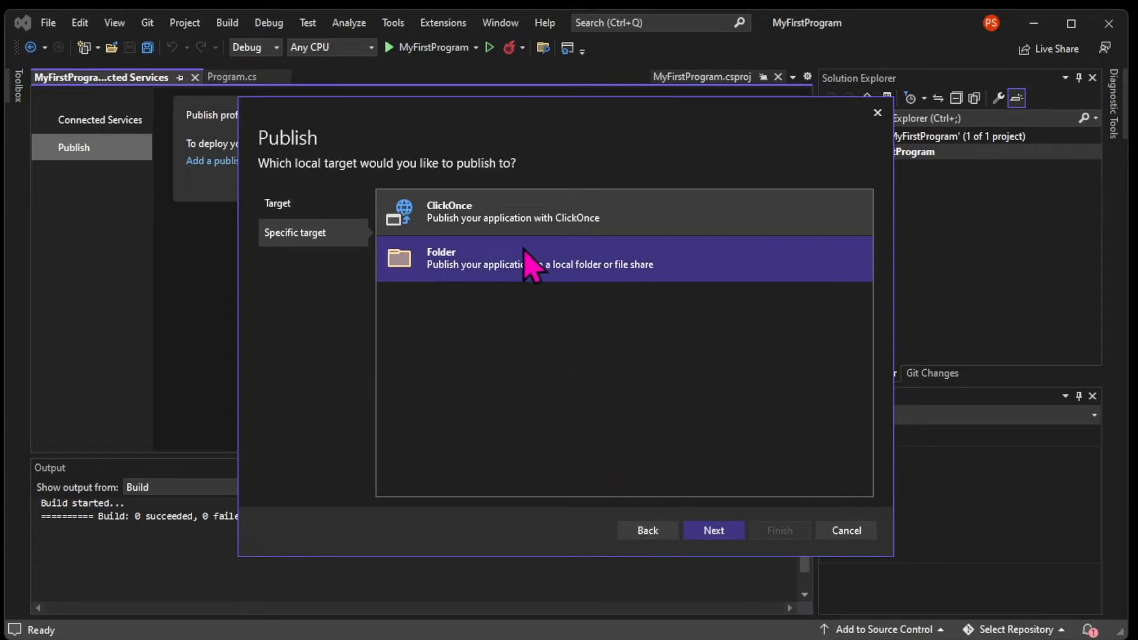
click(712, 530)
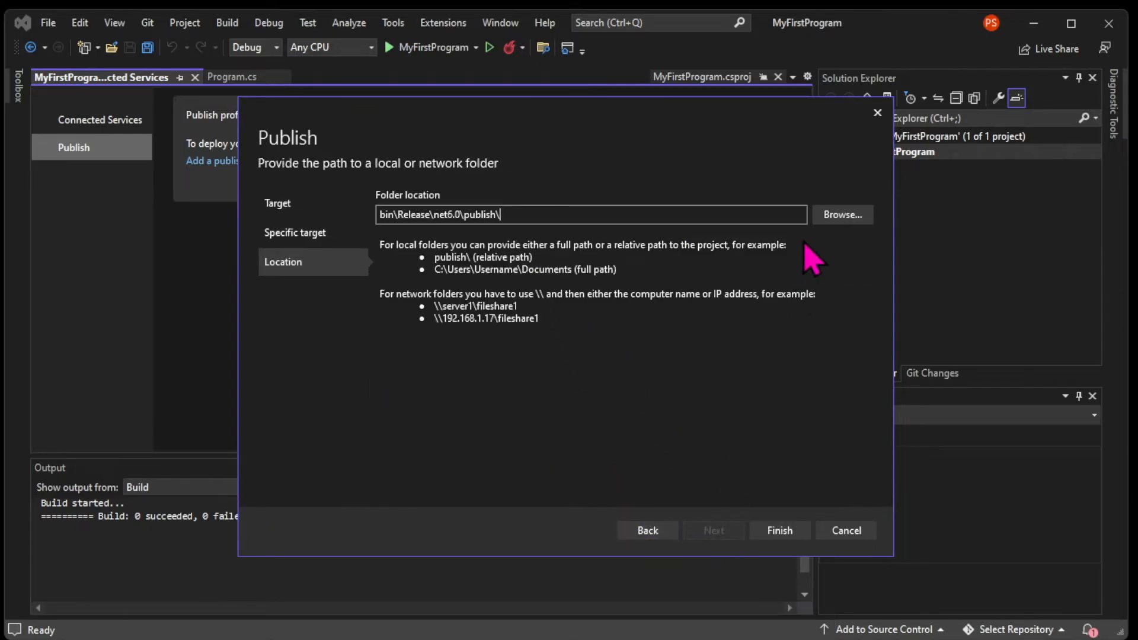
click(842, 215)
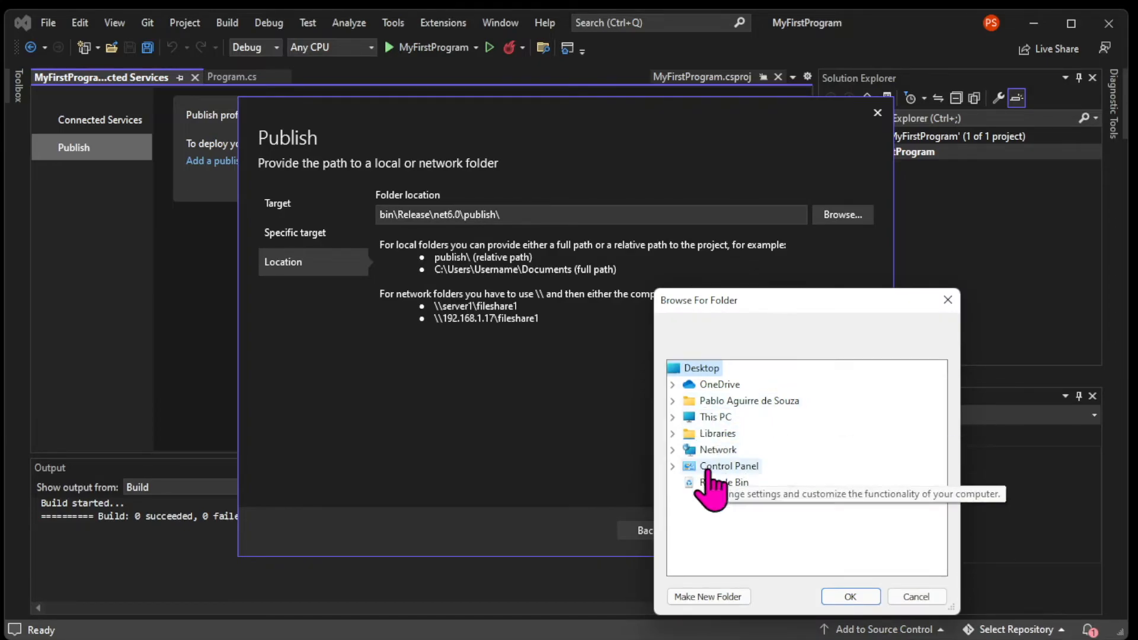
right_click(739, 399)
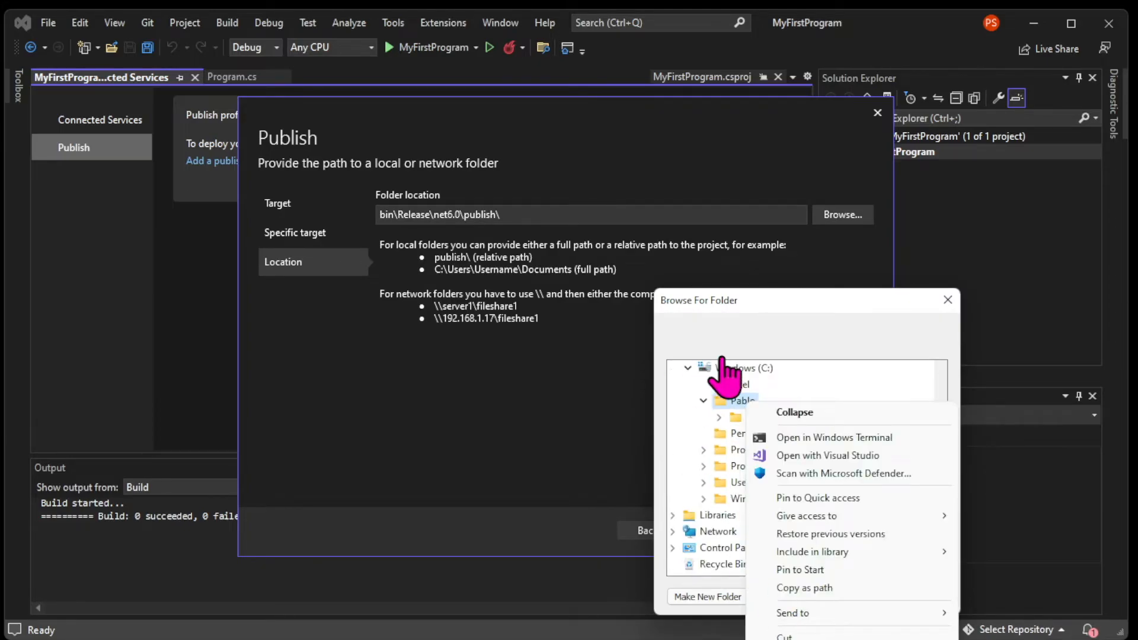
click(707, 596)
text(FinishedProjects)
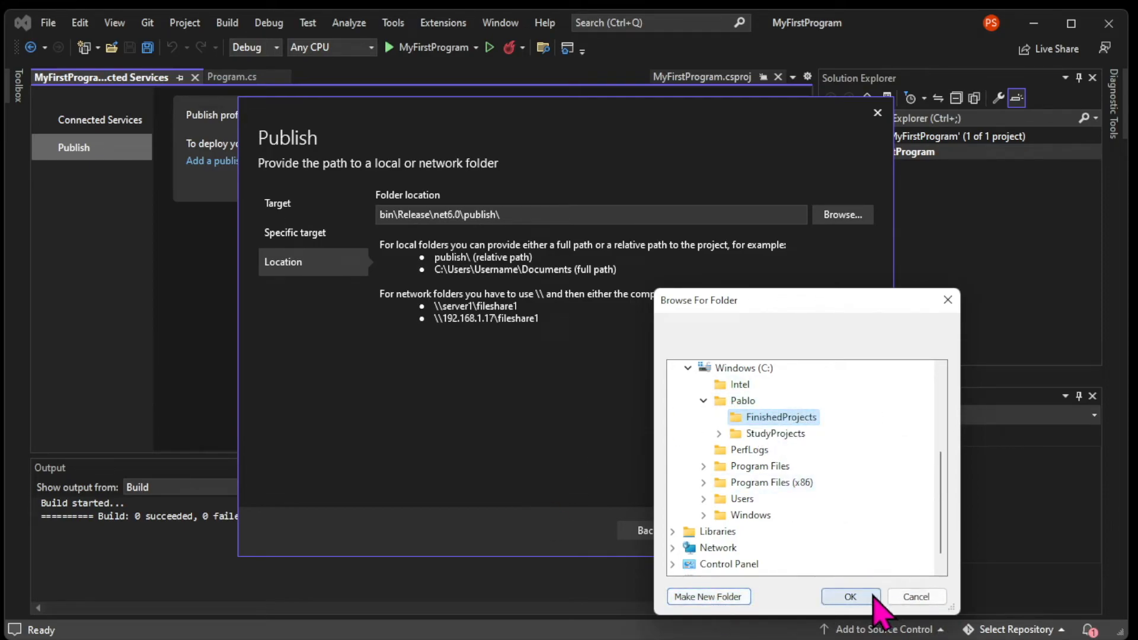
click(849, 596)
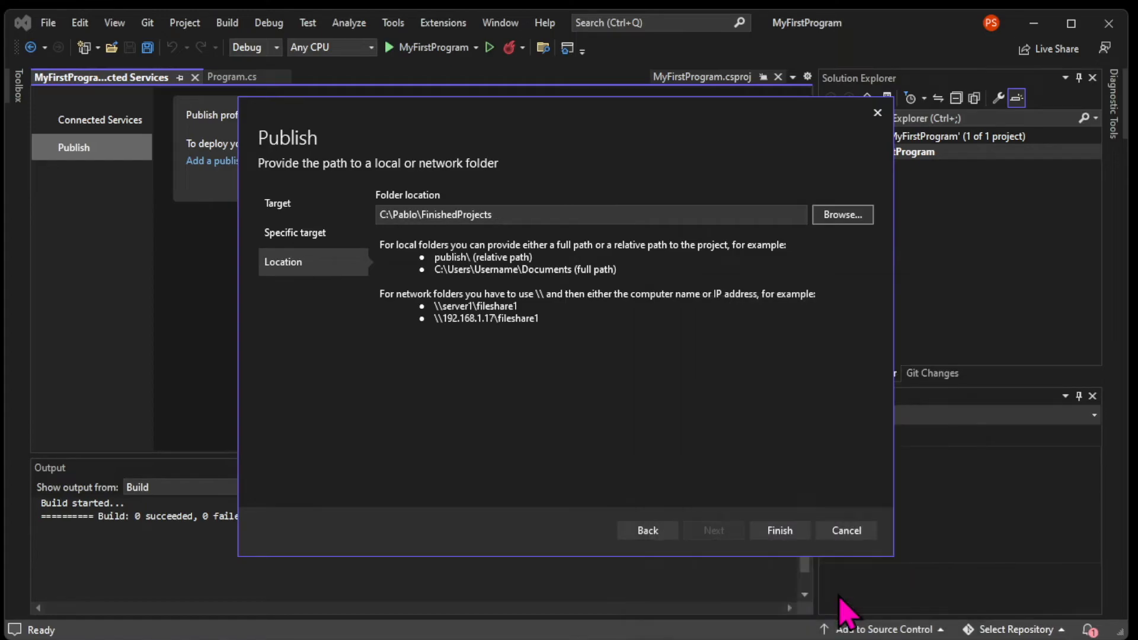
Step: Create a MyFirstProgram folder inside FinishedProjects as the target and finish the profile
click(841, 214)
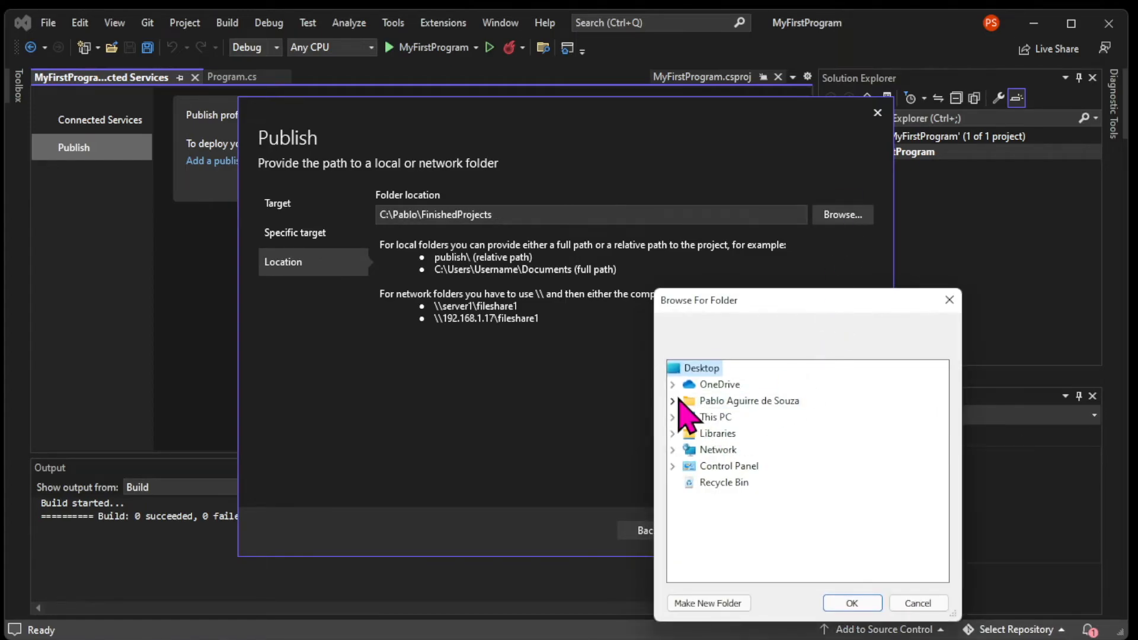
click(671, 399)
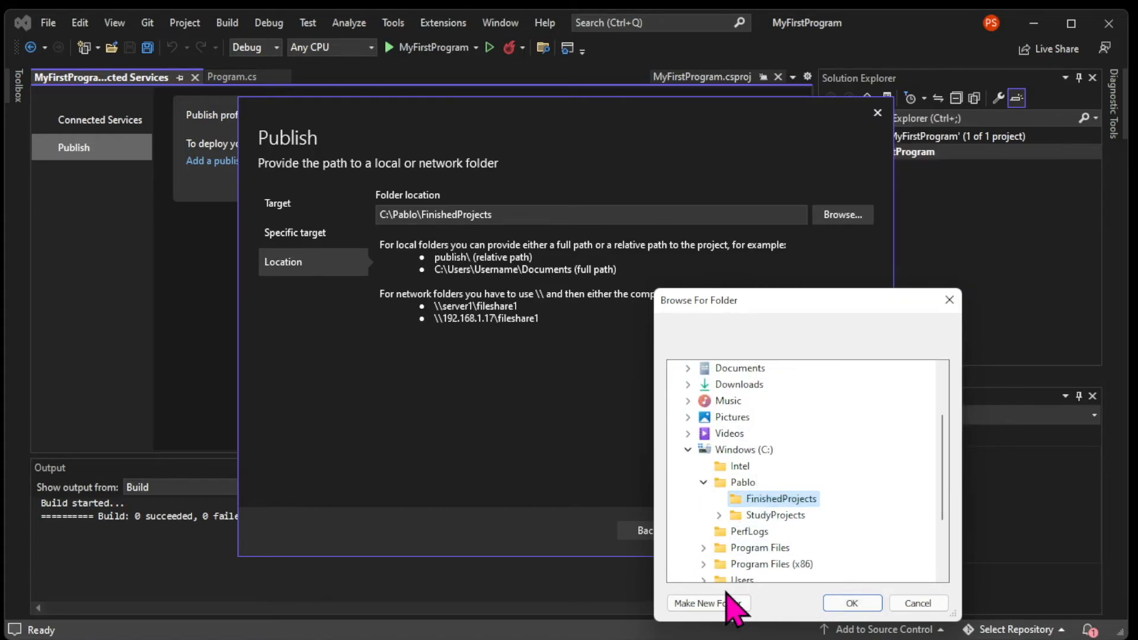
click(705, 603)
text(MyFirstProgram)
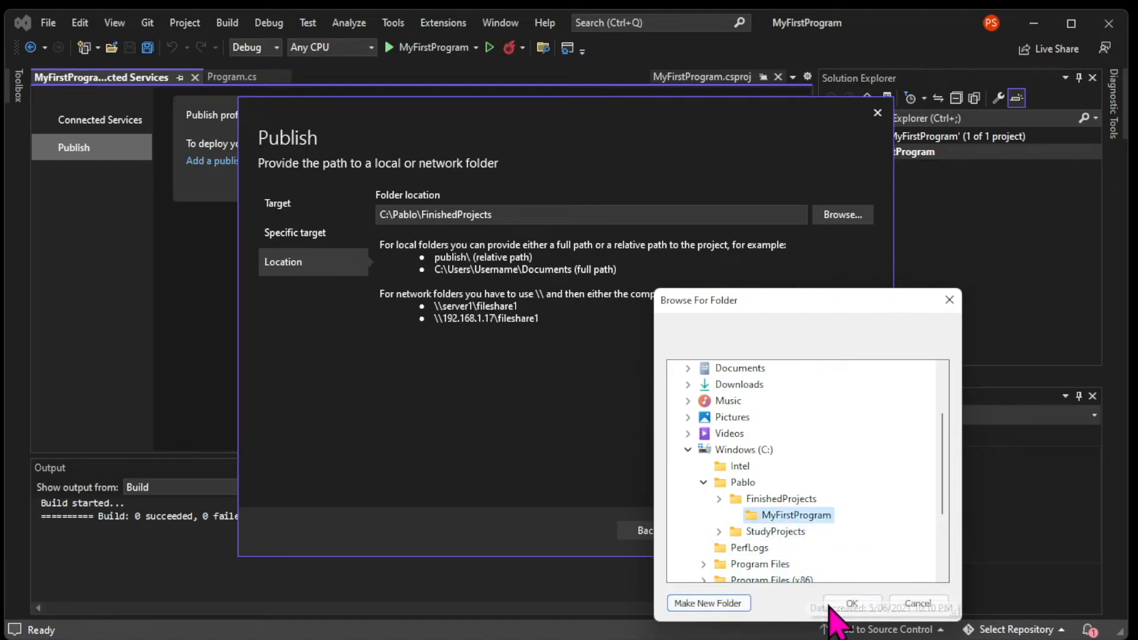
click(851, 603)
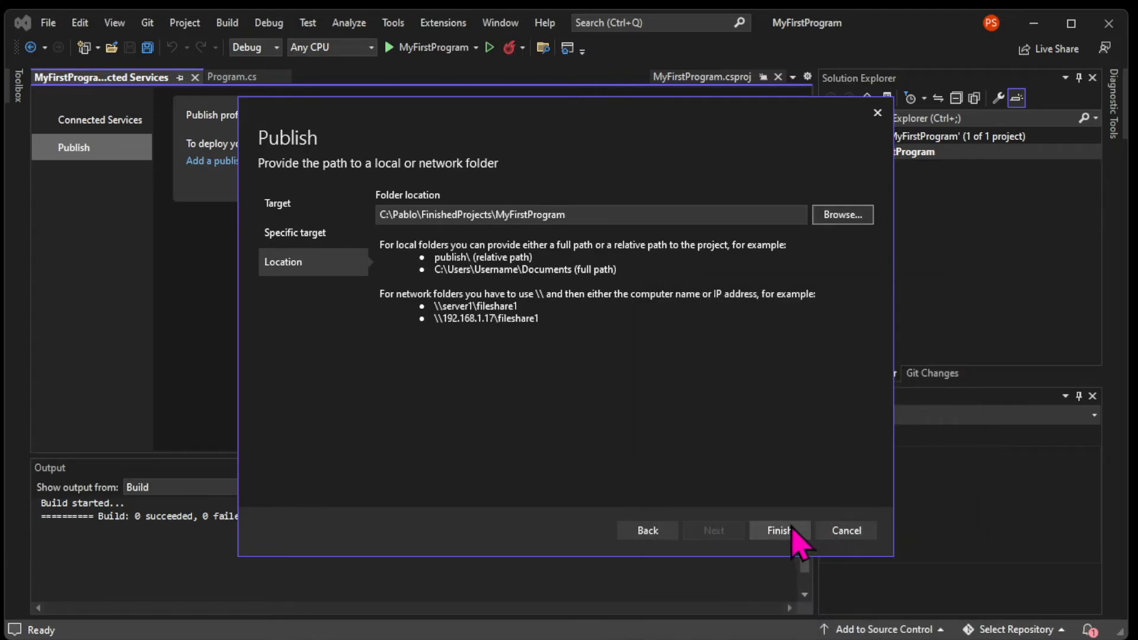
click(778, 529)
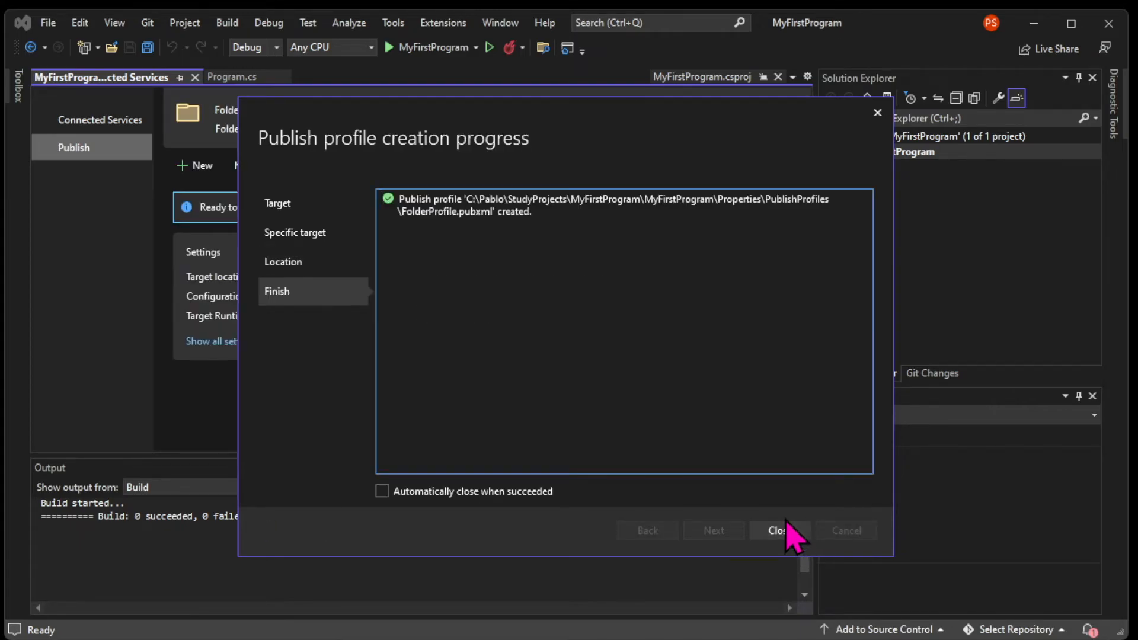
Step: Confirm the profile uses Release | Any CPU and a Portable target runtime, then publish
click(778, 530)
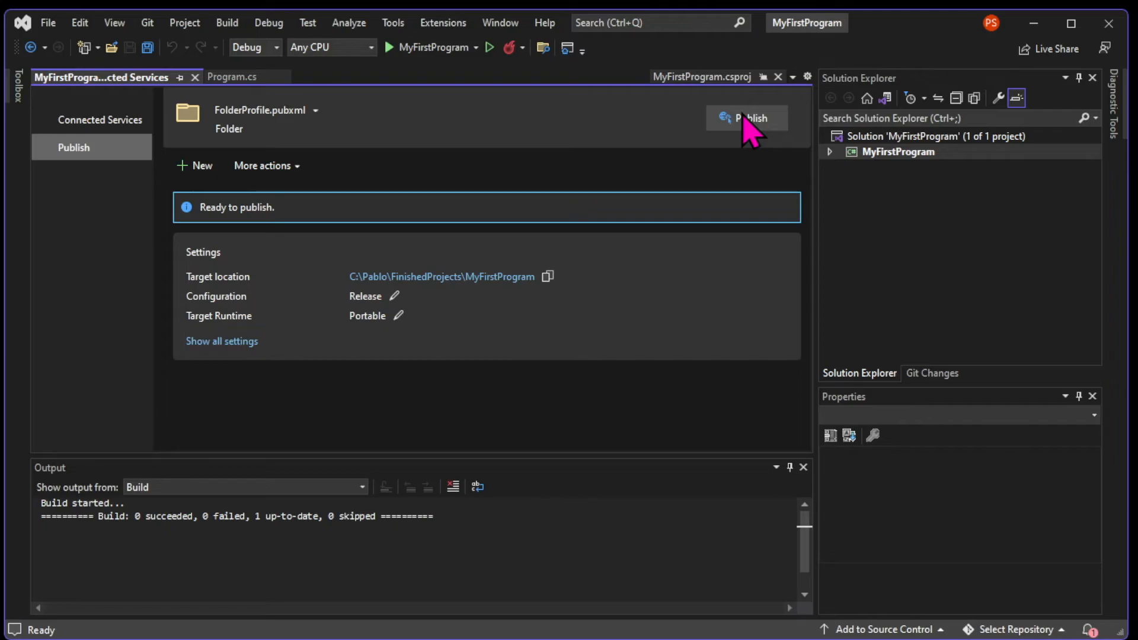
mouse_move(394, 296)
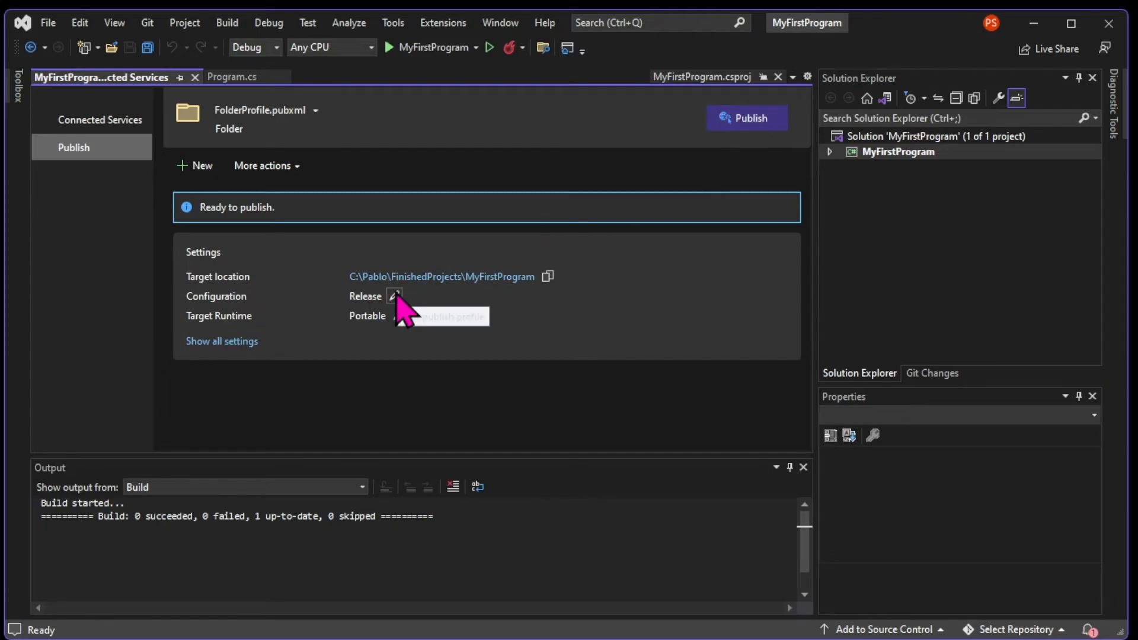
click(394, 296)
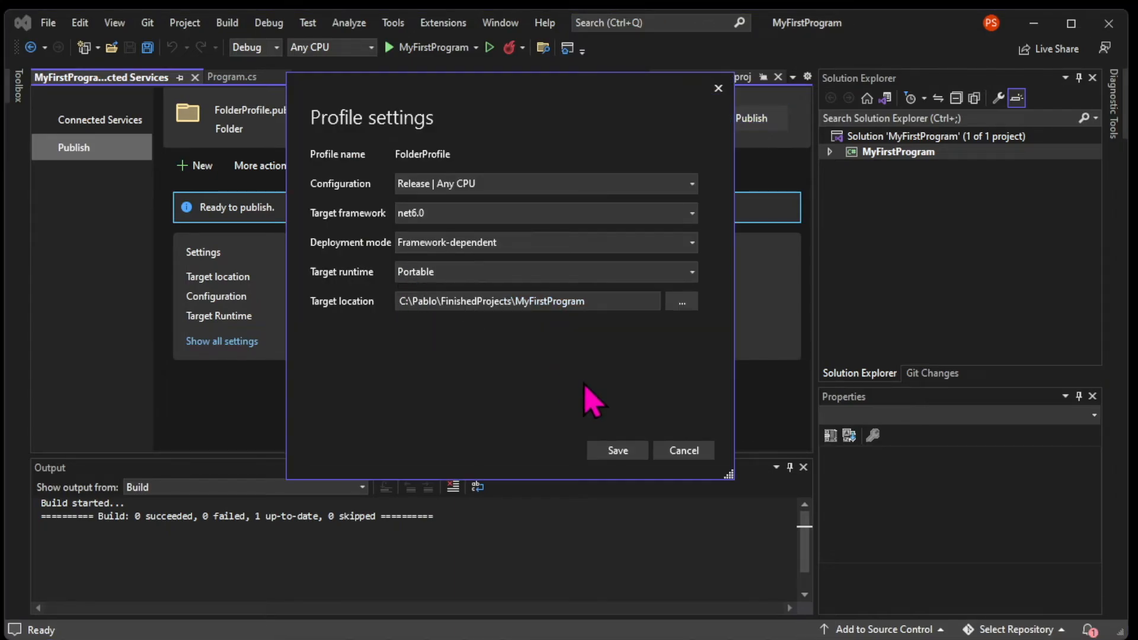
click(689, 183)
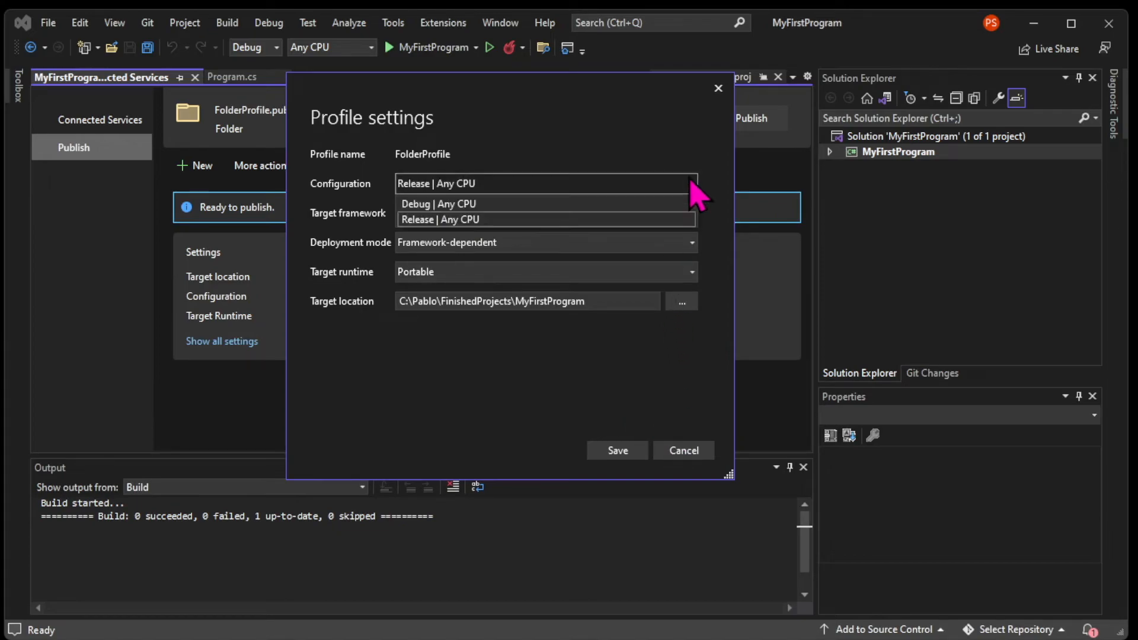
click(440, 219)
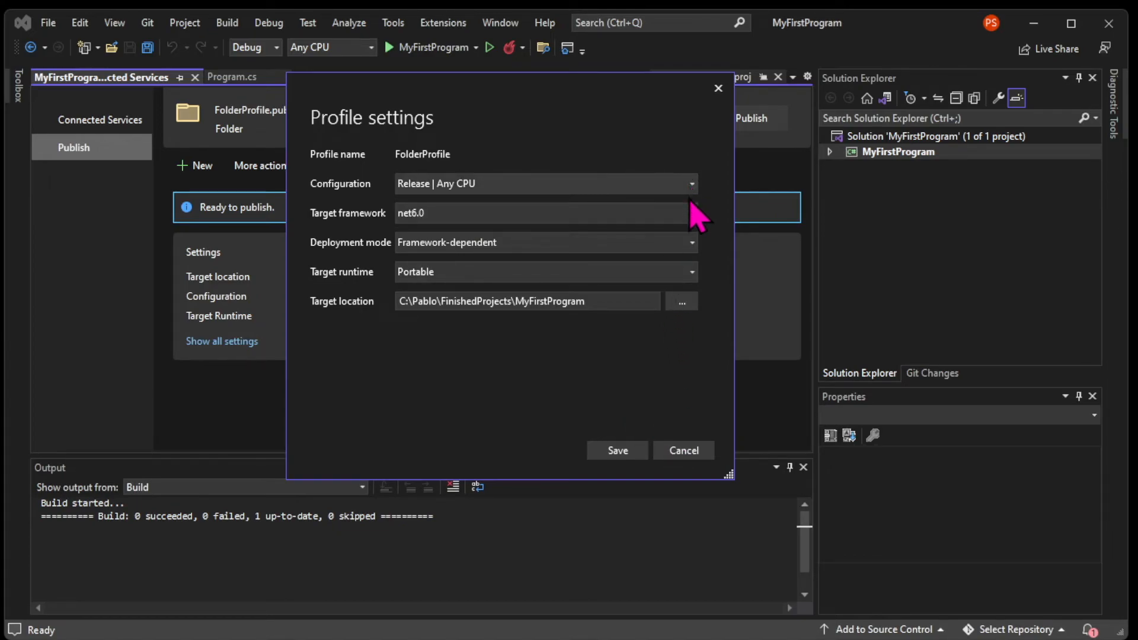
click(690, 271)
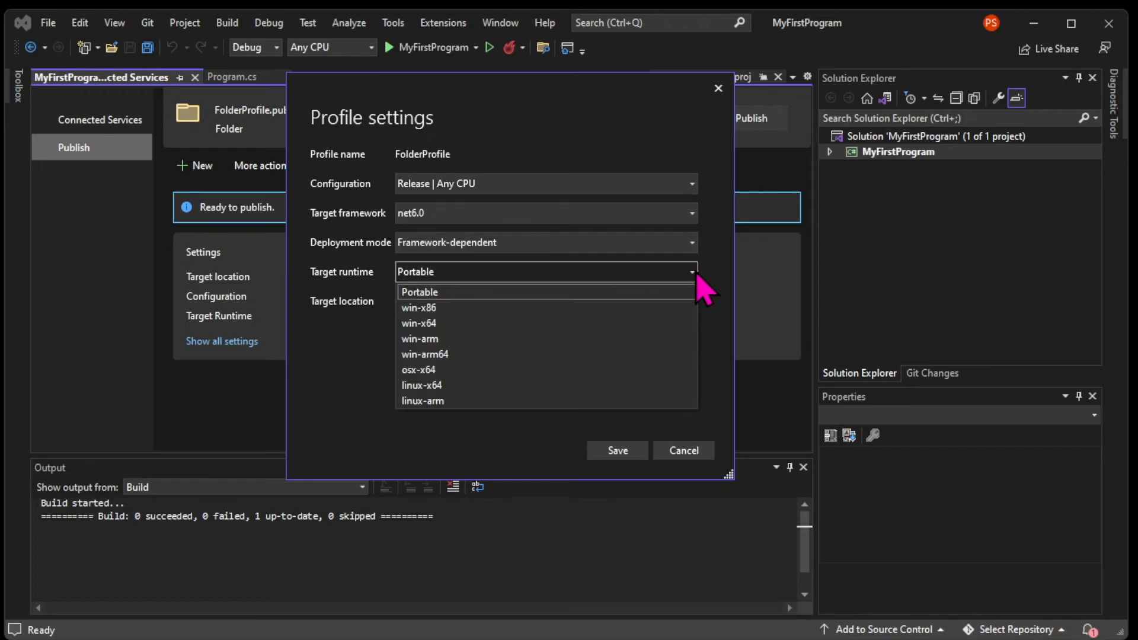
mouse_move(697, 287)
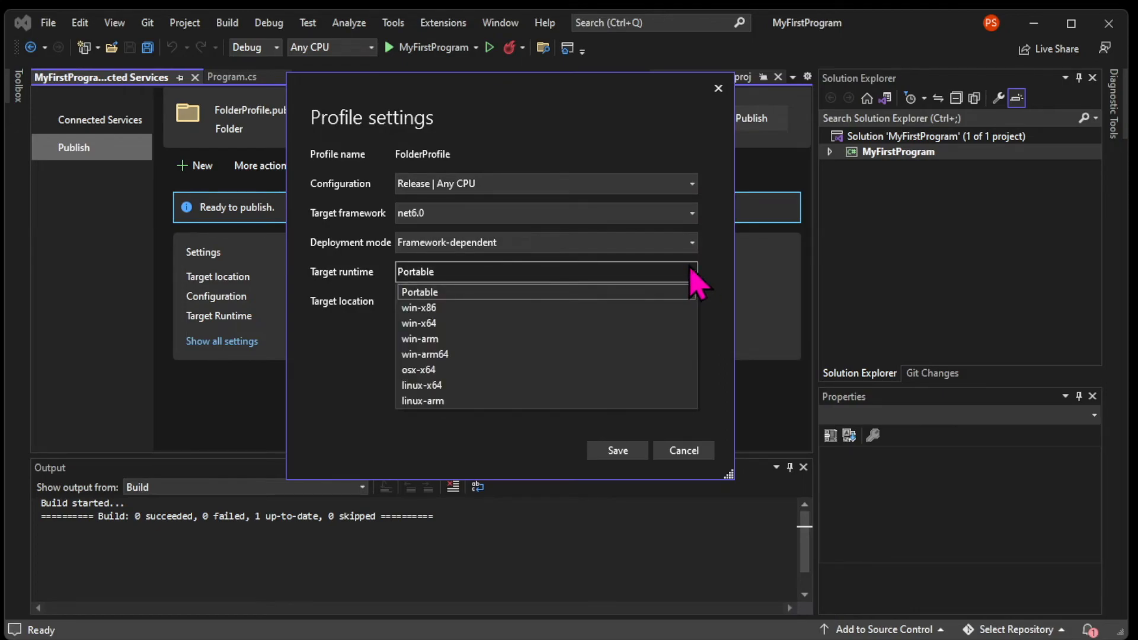
click(617, 450)
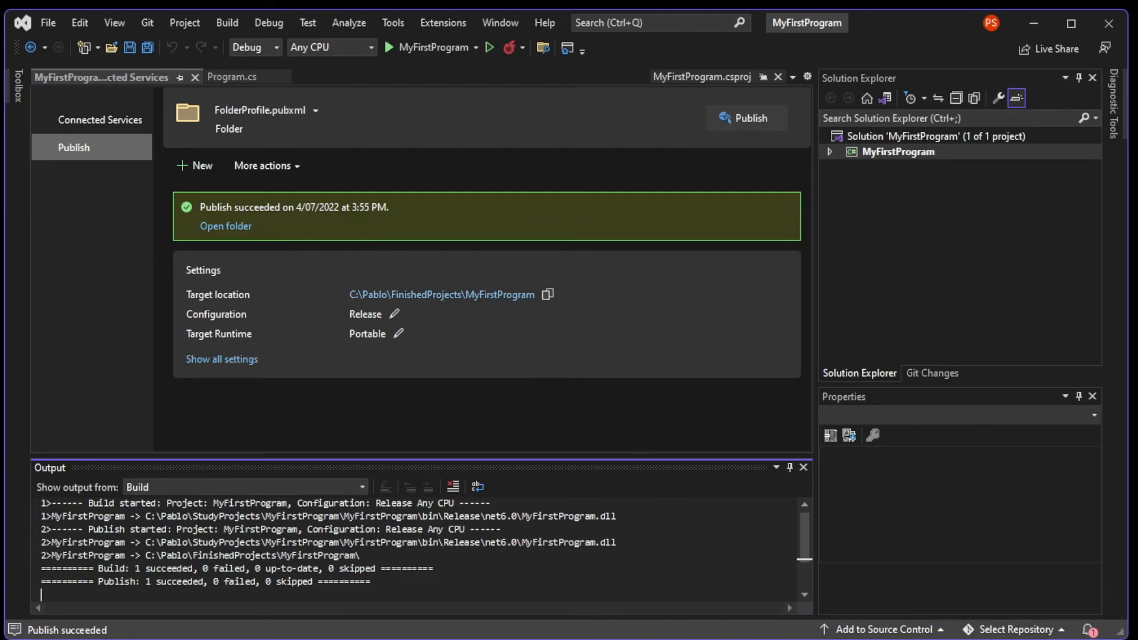
Step: Run MyFirstProgram.exe from the FinishedProjects\MyFirstProgram folder so it prints Hello, World!
click(225, 225)
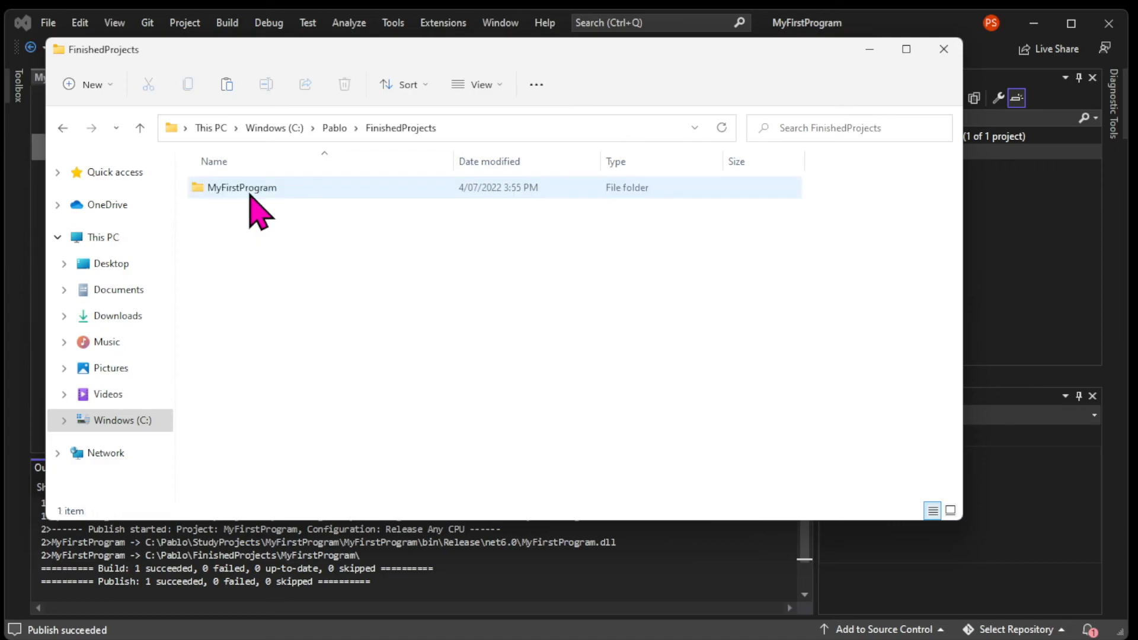
double_click(242, 188)
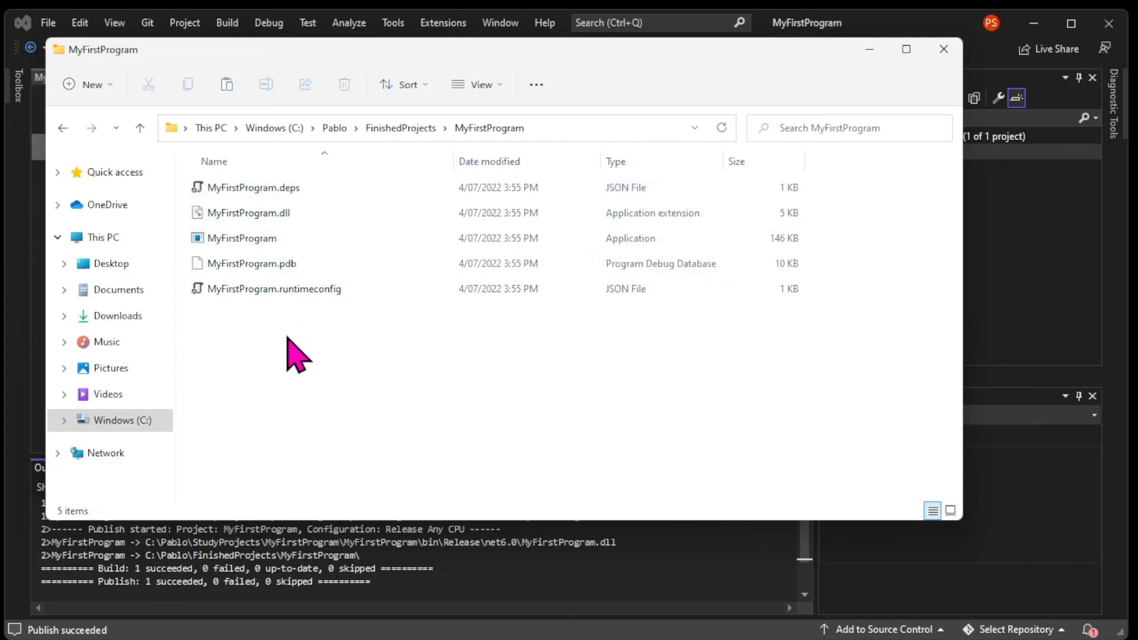
click(242, 238)
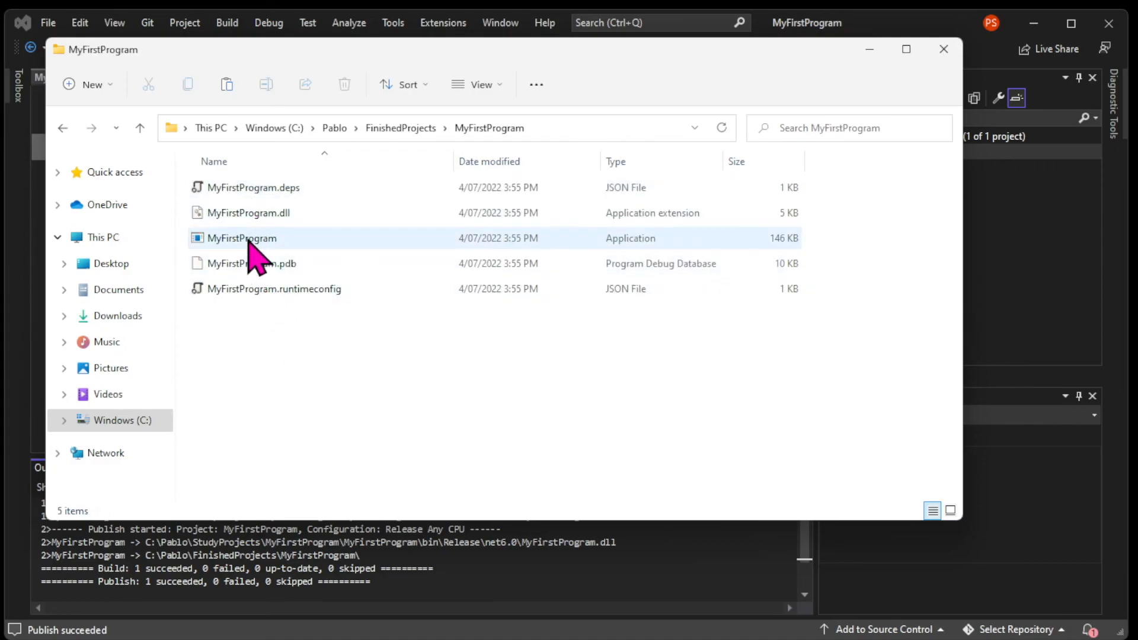
mouse_move(241, 239)
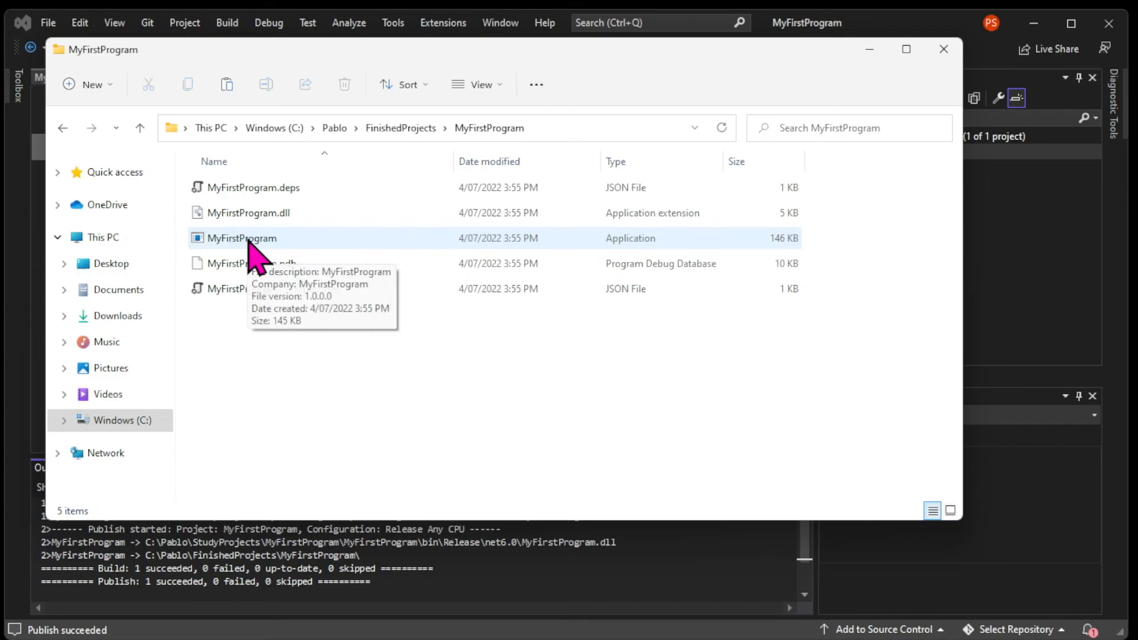
click(242, 238)
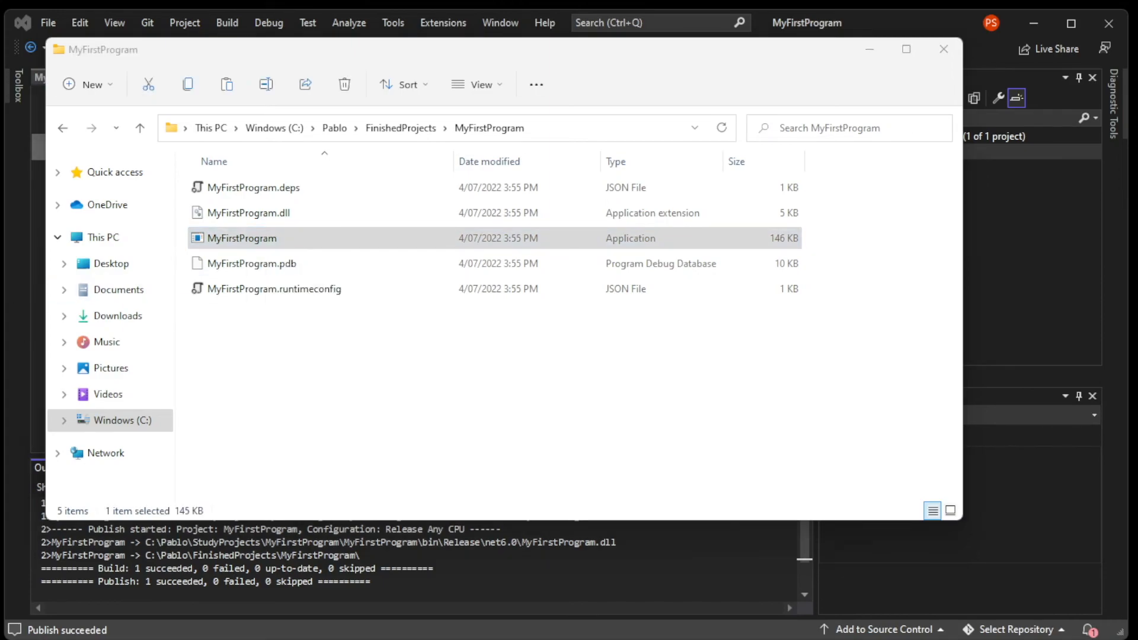
double_click(242, 238)
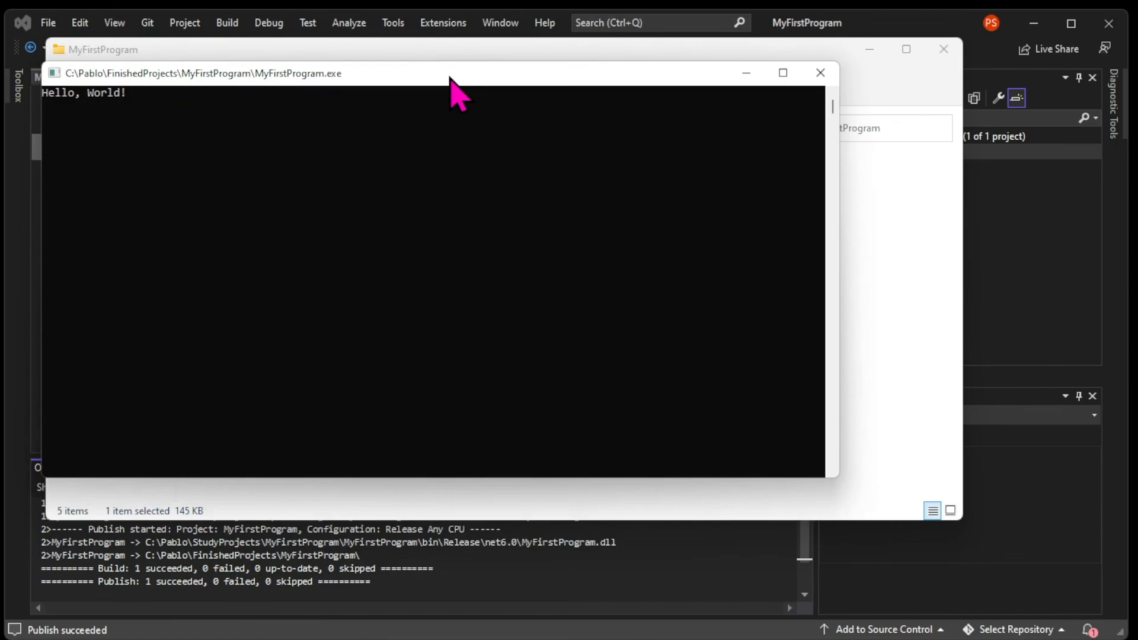